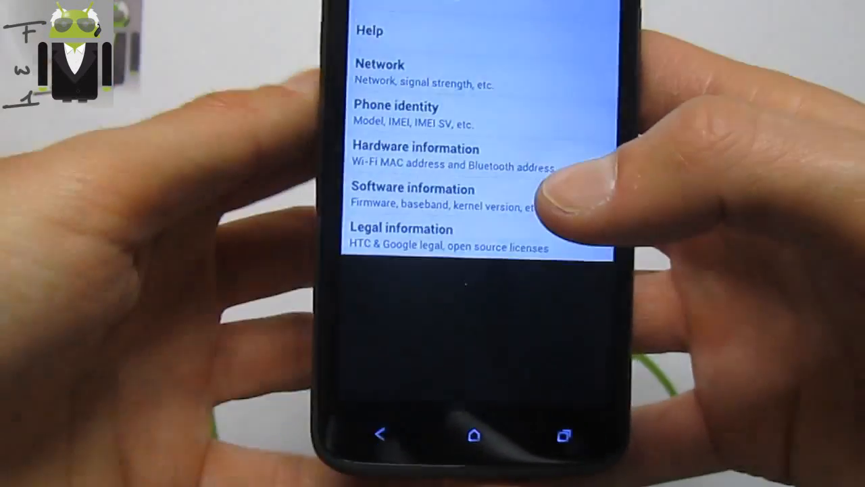
- Leave the About phone information pages and return toward the app drawer with installed apps
scroll(up, 3)
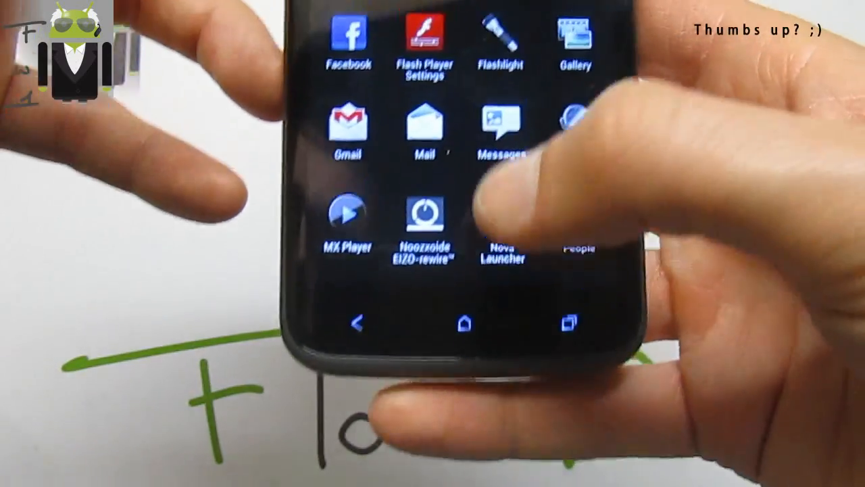
- Launch Noozxoide EIZO-rewire and reveal its virtual multichannel surround sound description
drag(432, 14, 432, 270)
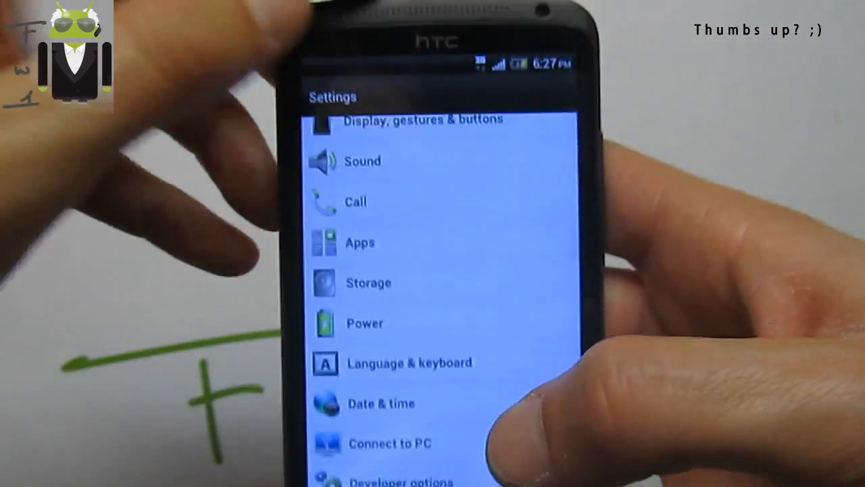
drag(433, 68, 433, 270)
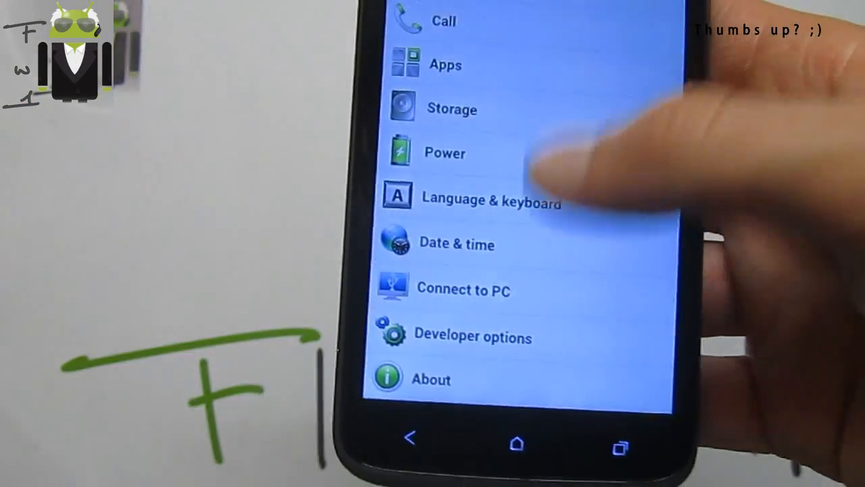
scroll(down, 3)
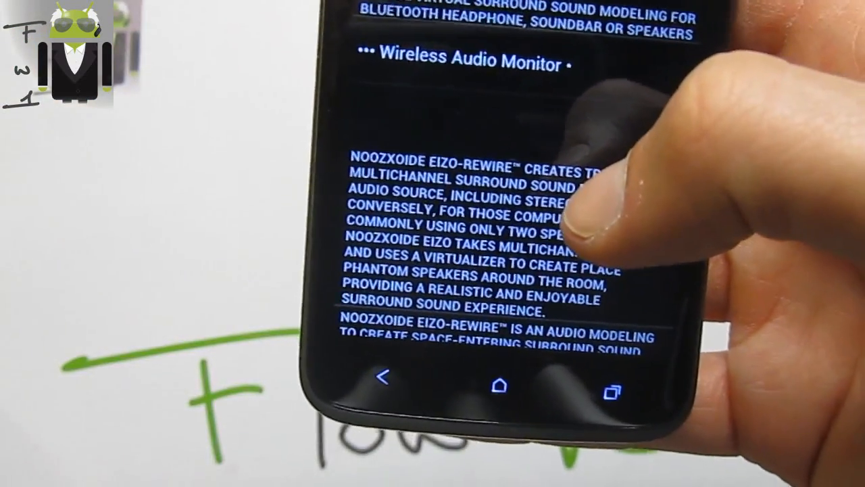
- Return to Settings and enter Power to show battery status, level and fast boot
scroll(up, 3)
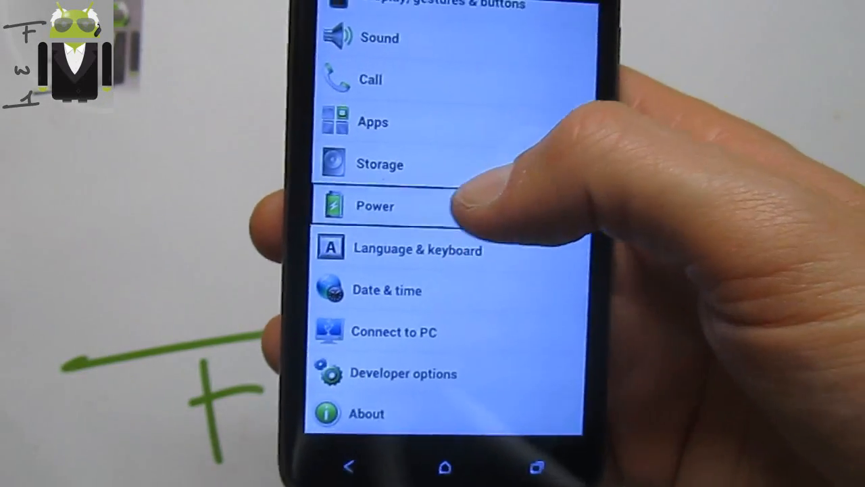
click(373, 206)
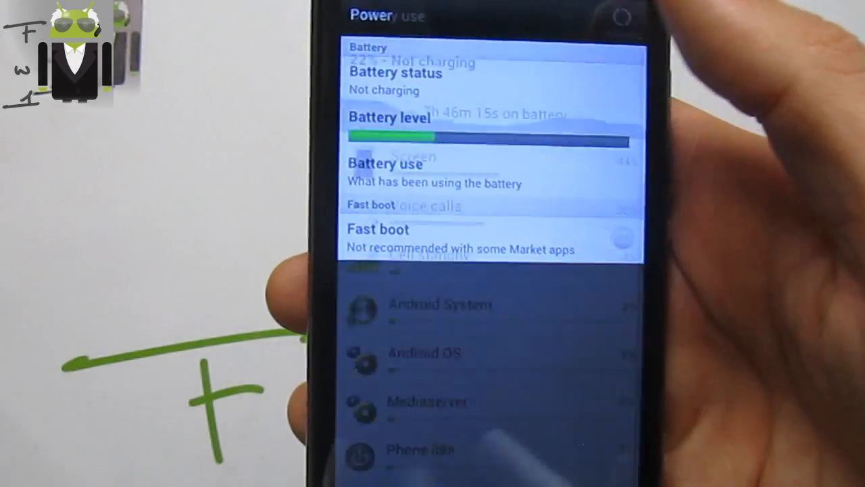